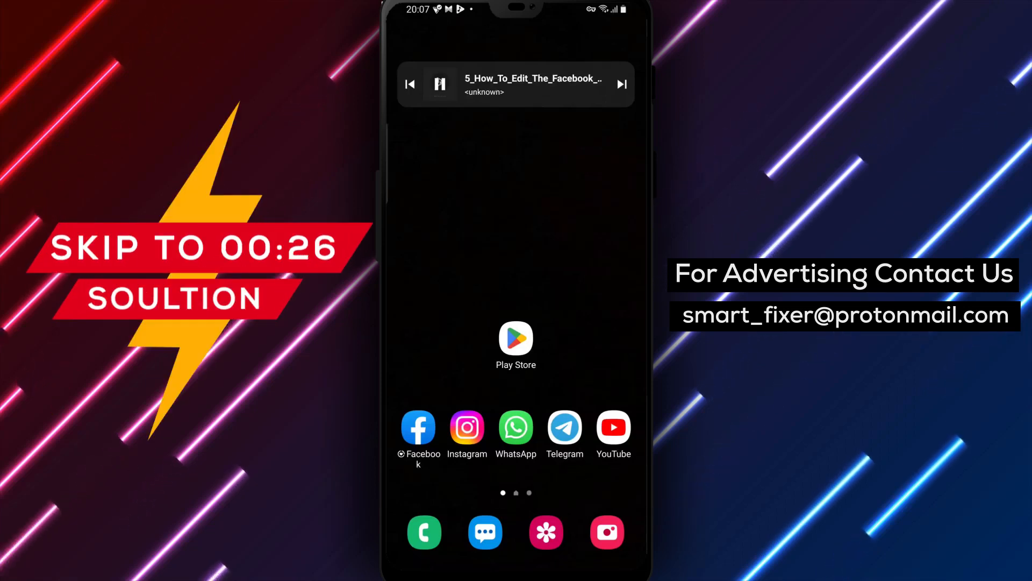
# - Launch Facebook from its Google Play Store listing page
pyautogui.click(515, 342)
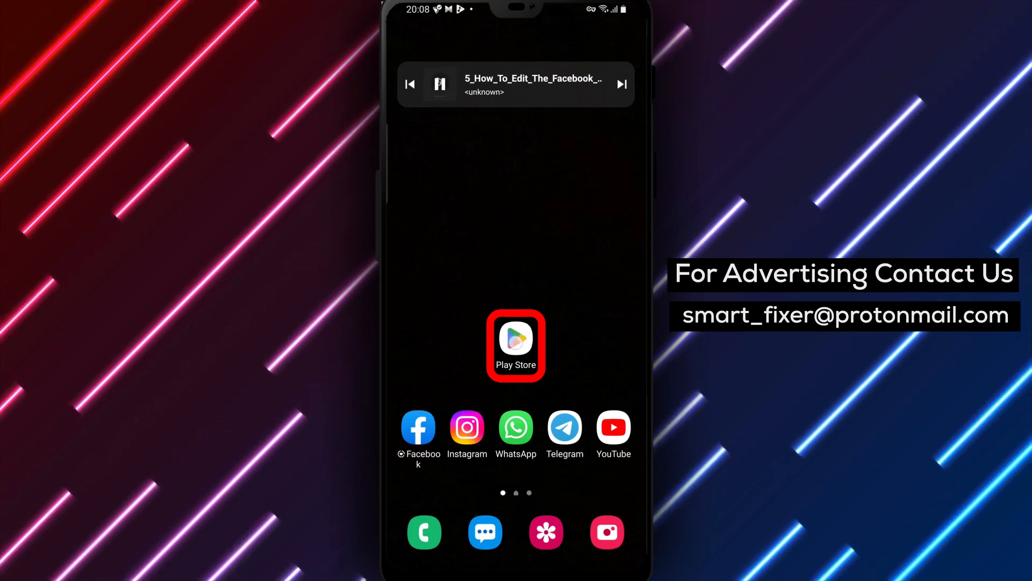
pyautogui.click(515, 344)
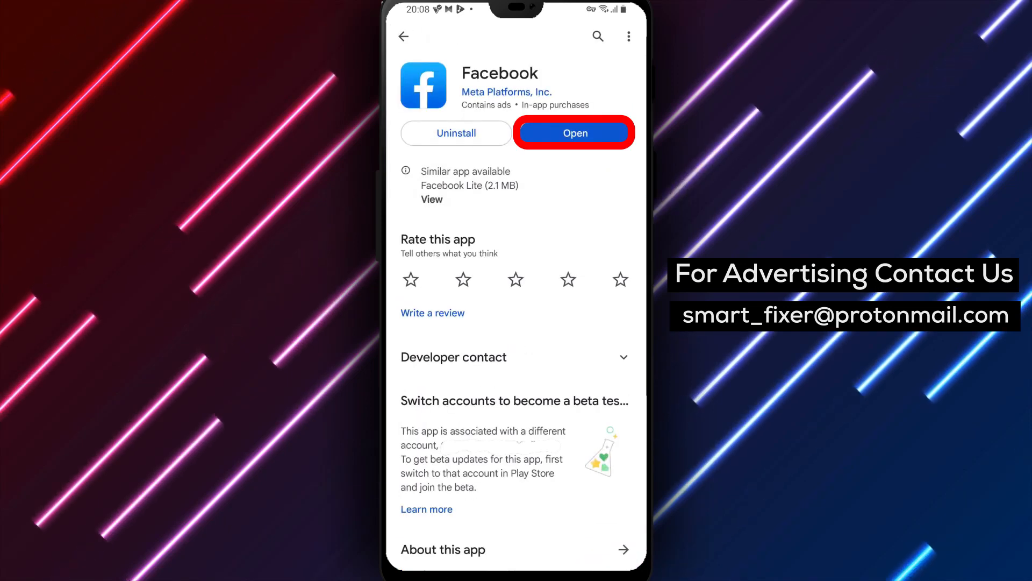
pyautogui.click(574, 134)
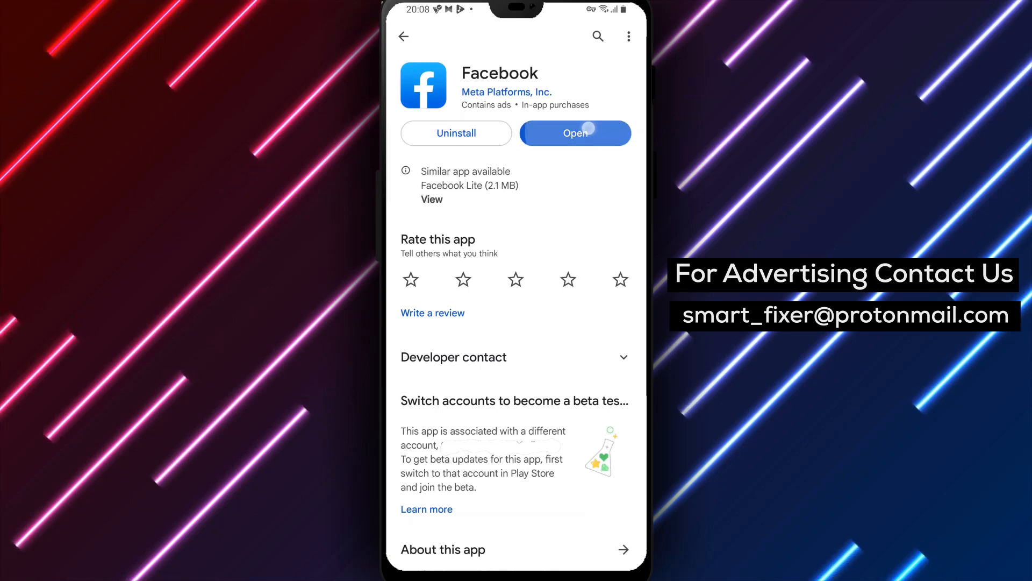
# - Reach Facebook's main Menu via the profile picture tab and head into settings
pyautogui.click(574, 134)
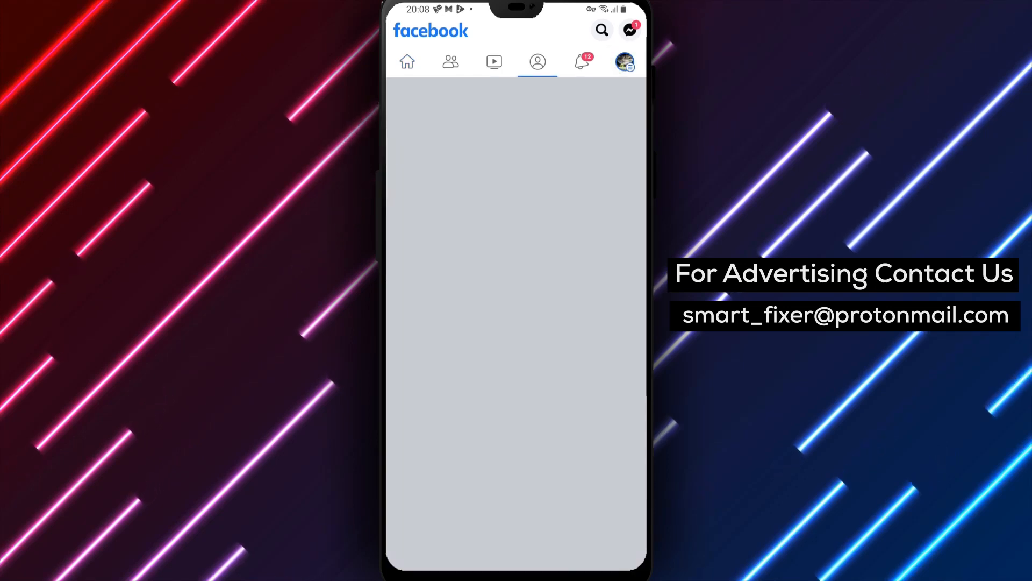
pyautogui.click(624, 62)
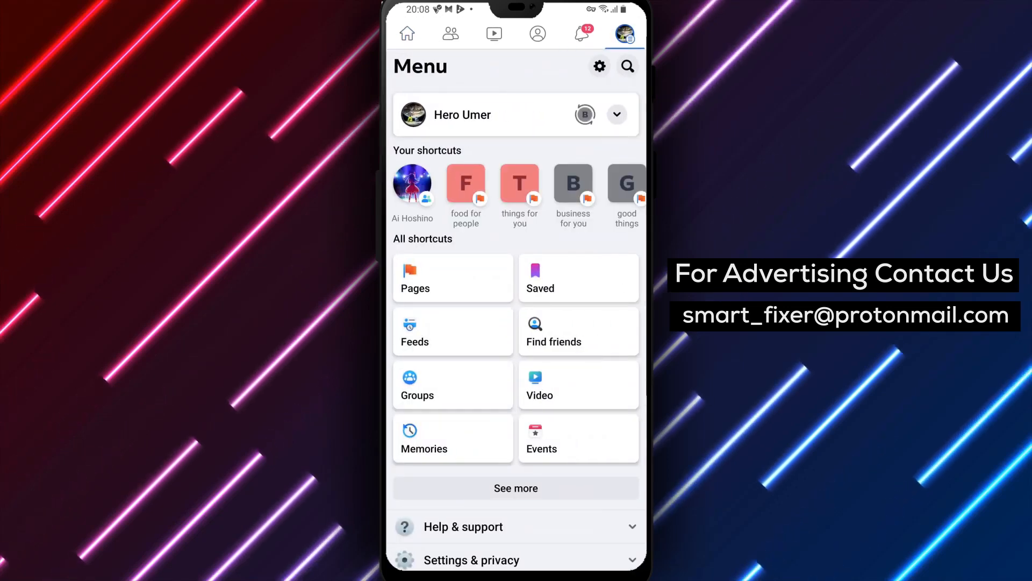
pyautogui.click(599, 66)
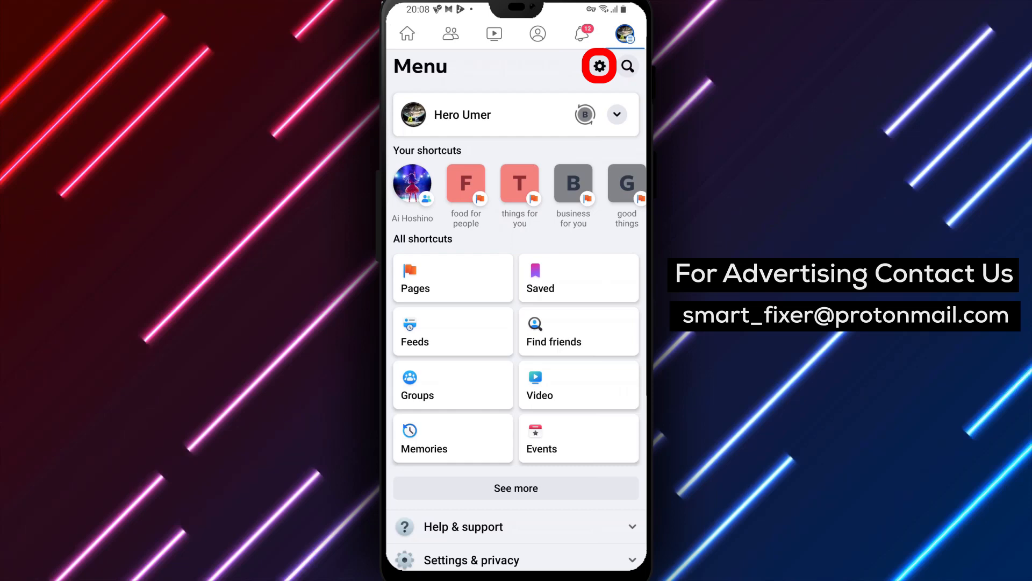
# - Navigate Settings & privacy down to the Device permissions page showing Calendars as Not allowed
pyautogui.click(599, 66)
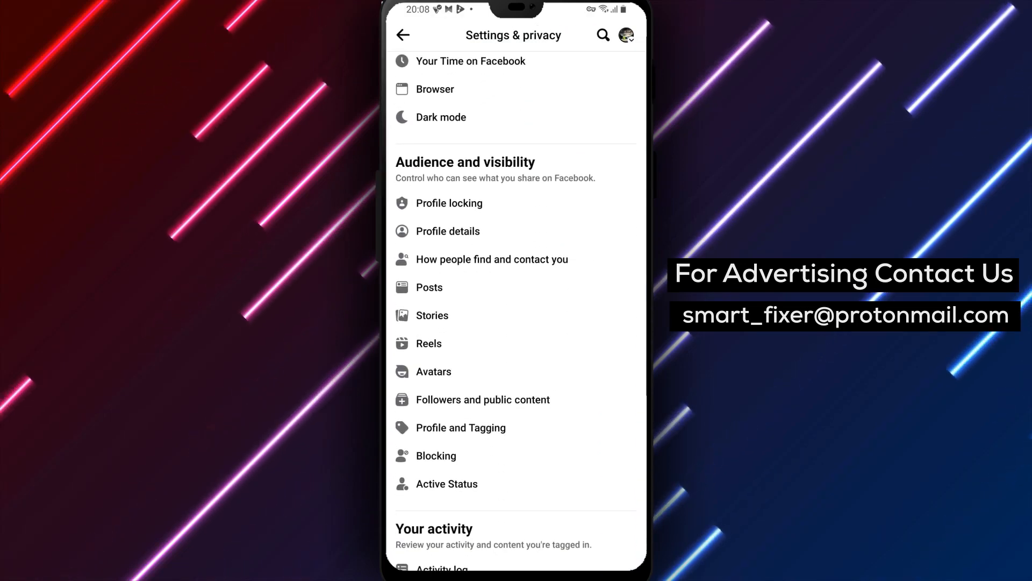
pyautogui.scroll(-3)
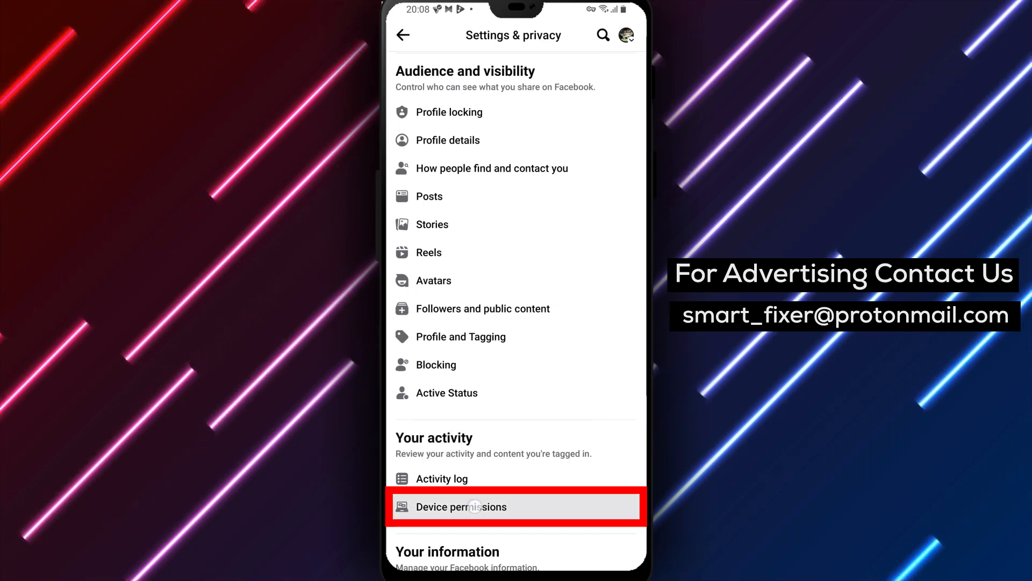
pyautogui.click(461, 506)
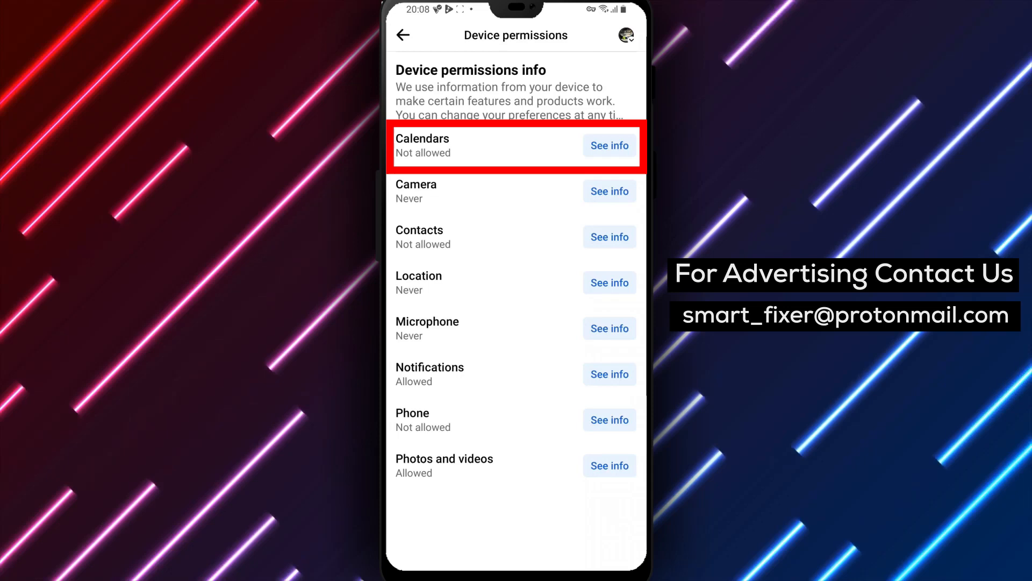
# - From the Calendars permission details, choose Update settings and go to the phone's App info for Facebook
pyautogui.click(515, 145)
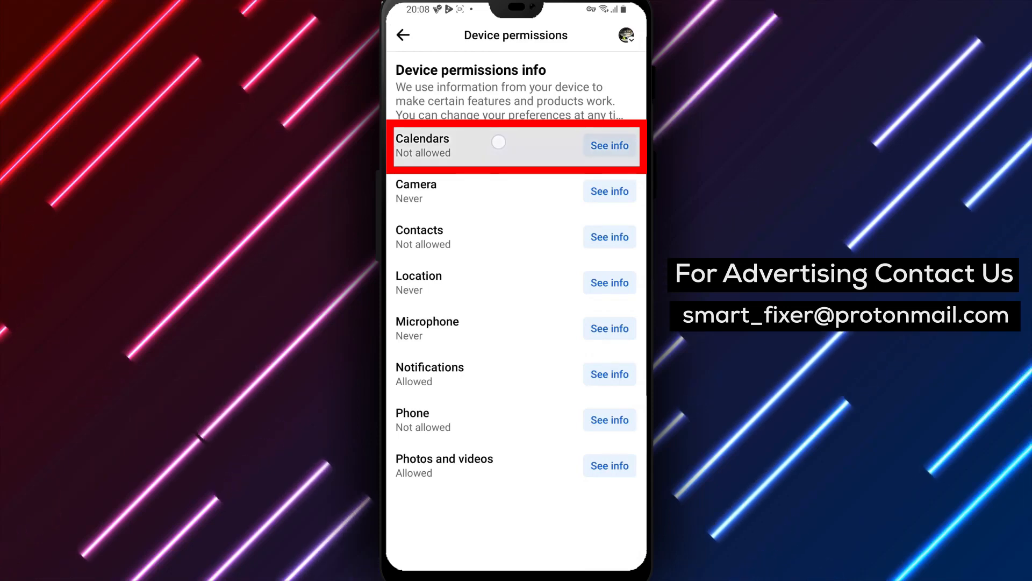
pyautogui.click(609, 145)
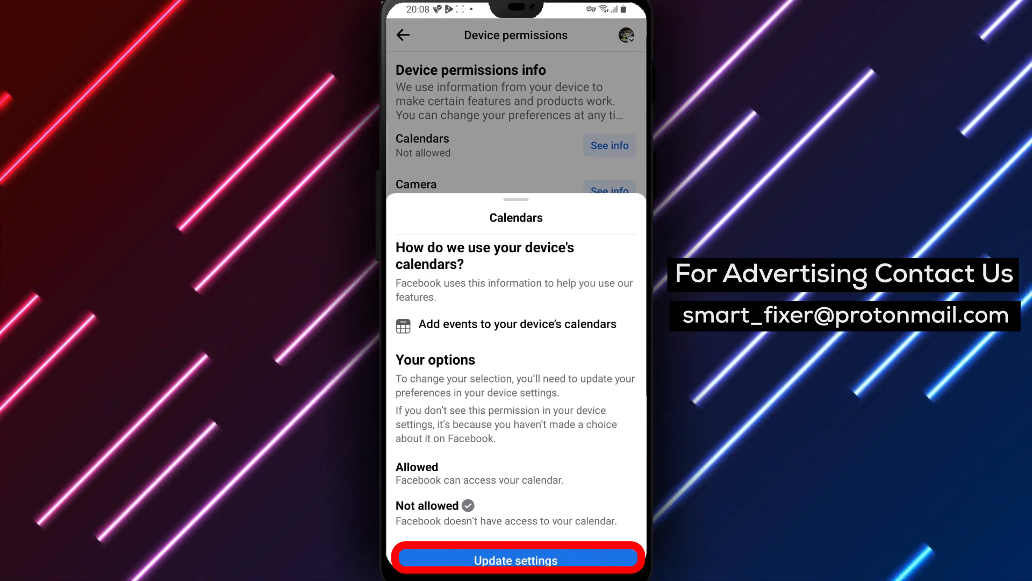
pyautogui.click(515, 560)
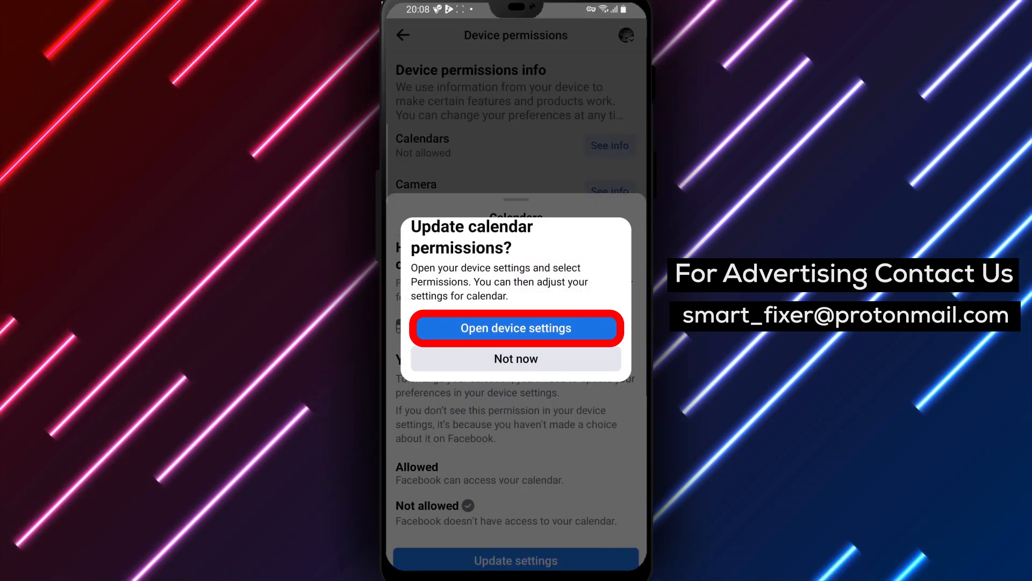
pyautogui.click(515, 328)
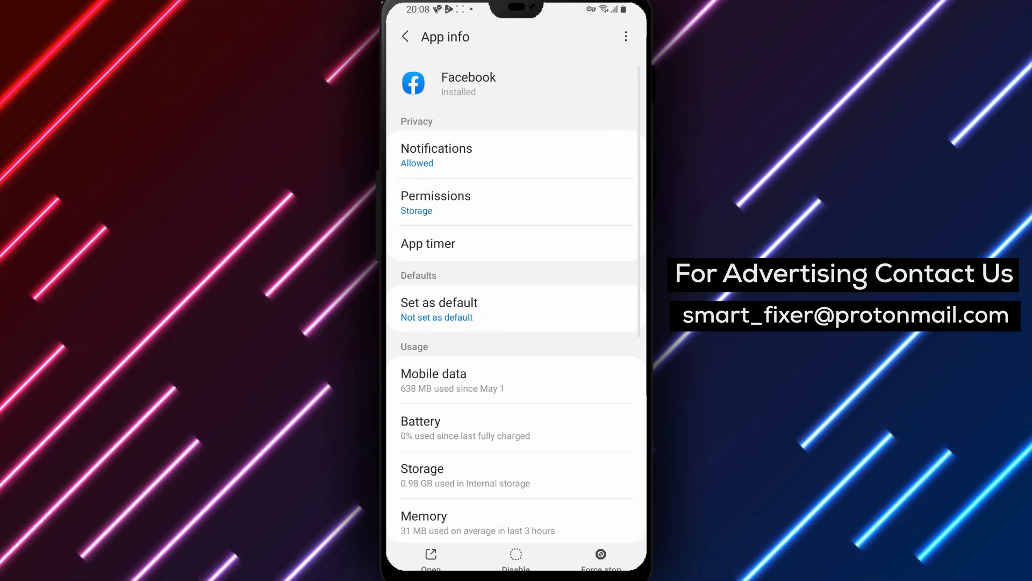
# - Set Facebook's Calendar permission to Allow in Android app permissions
pyautogui.click(515, 202)
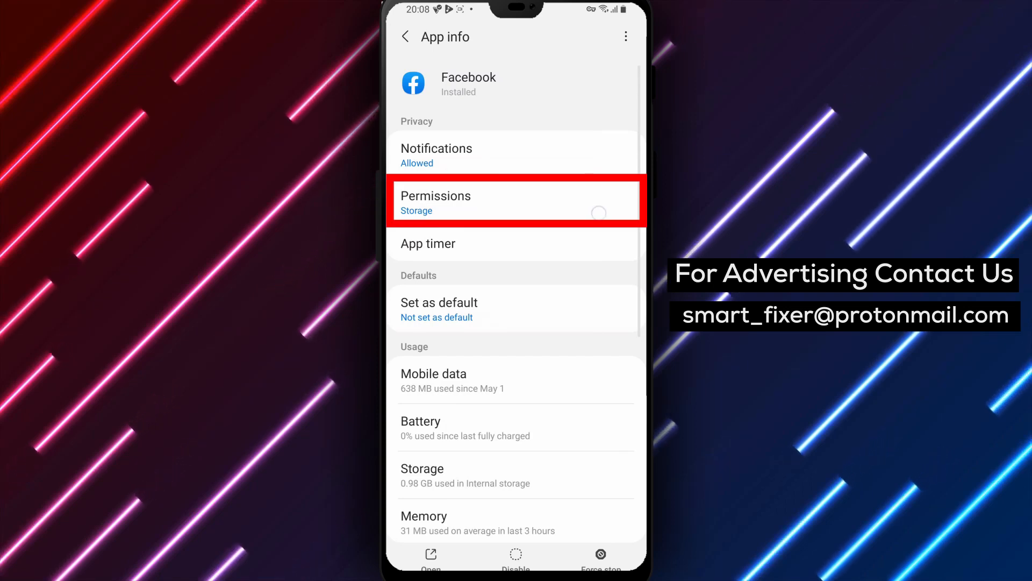
pyautogui.click(515, 200)
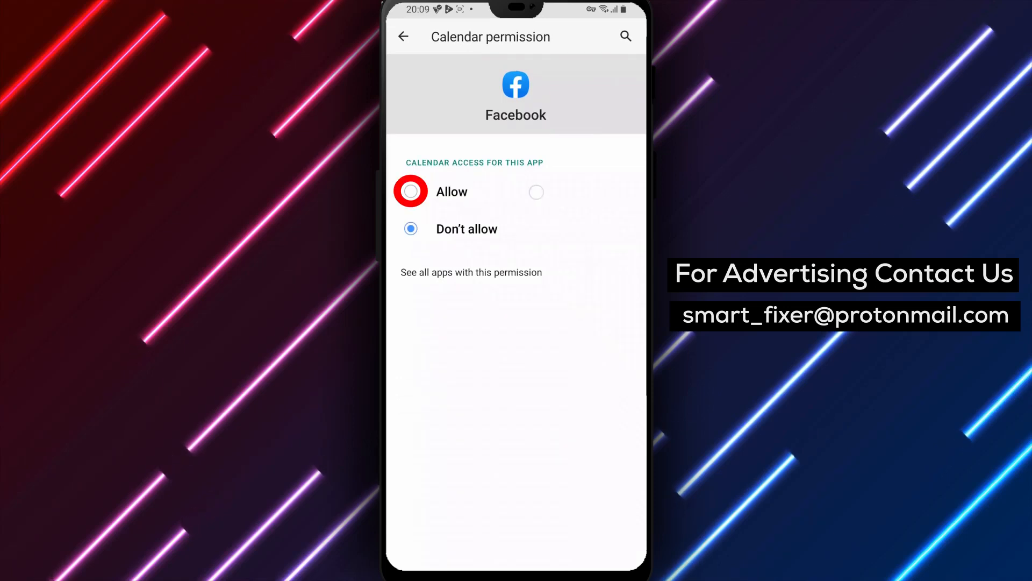
pyautogui.click(409, 192)
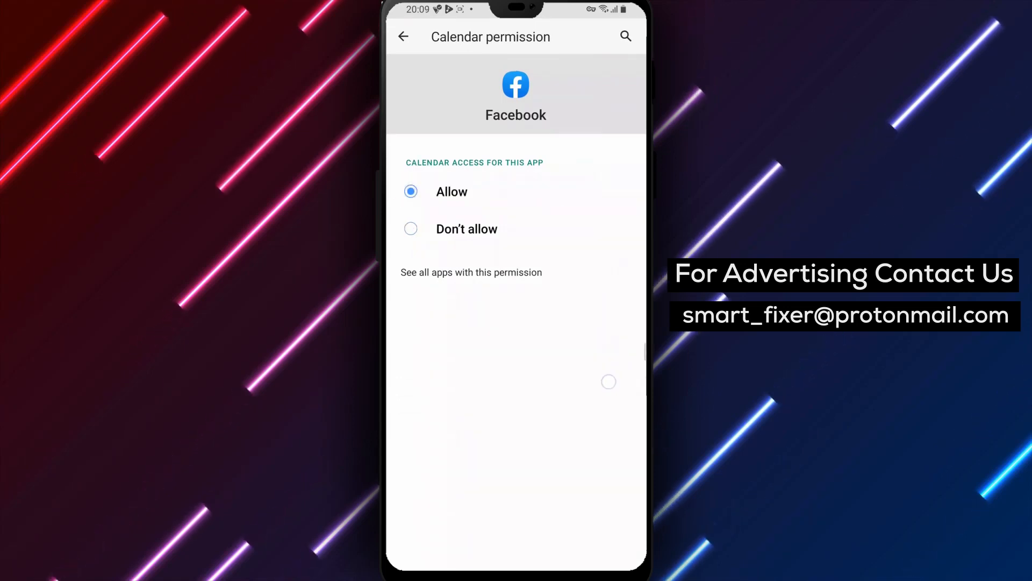
# - Return to Facebook's Device permissions, dismissing the update prompt with Not now, so Calendars shows Allowed
pyautogui.click(404, 37)
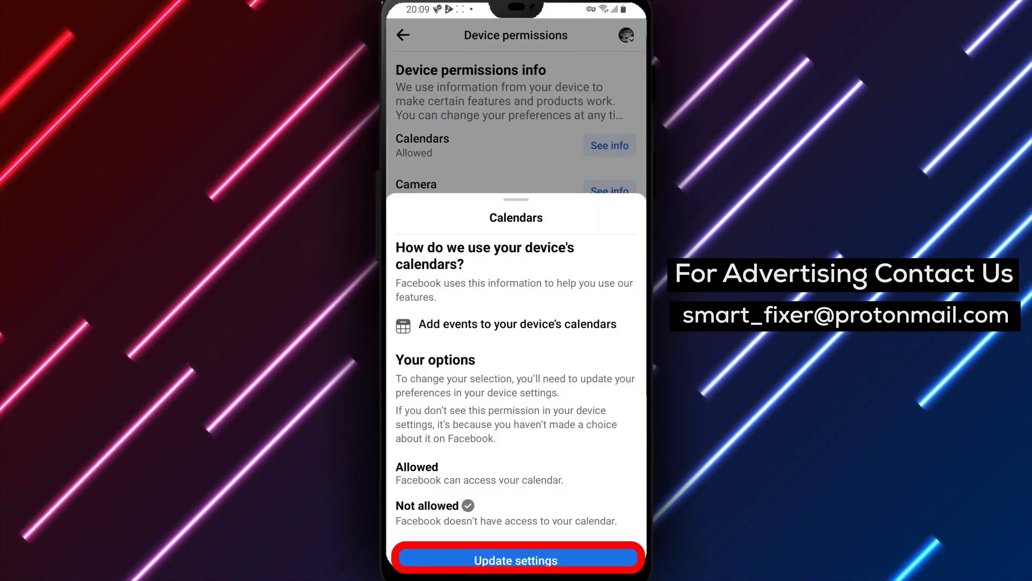
pyautogui.click(515, 559)
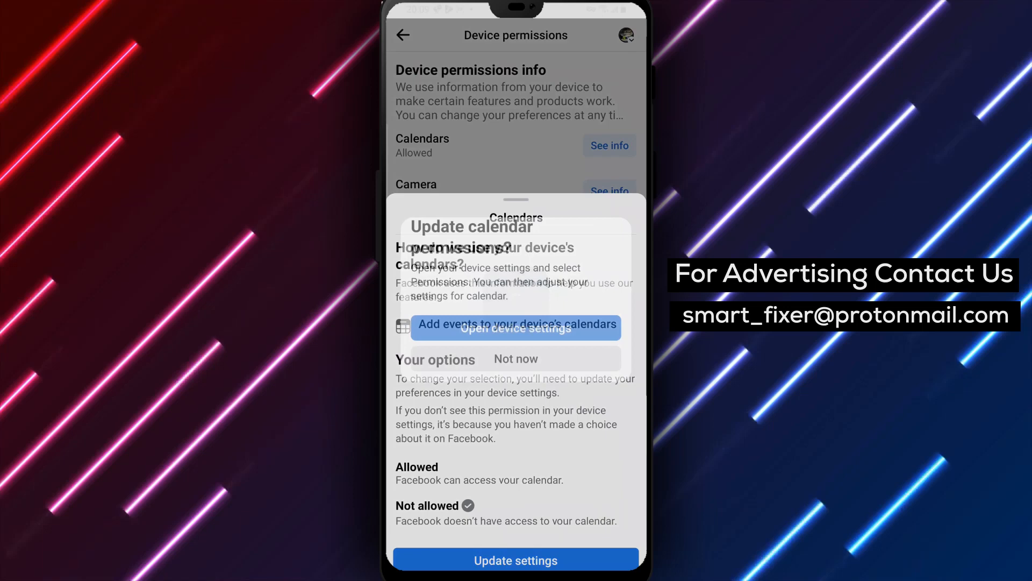
pyautogui.click(515, 358)
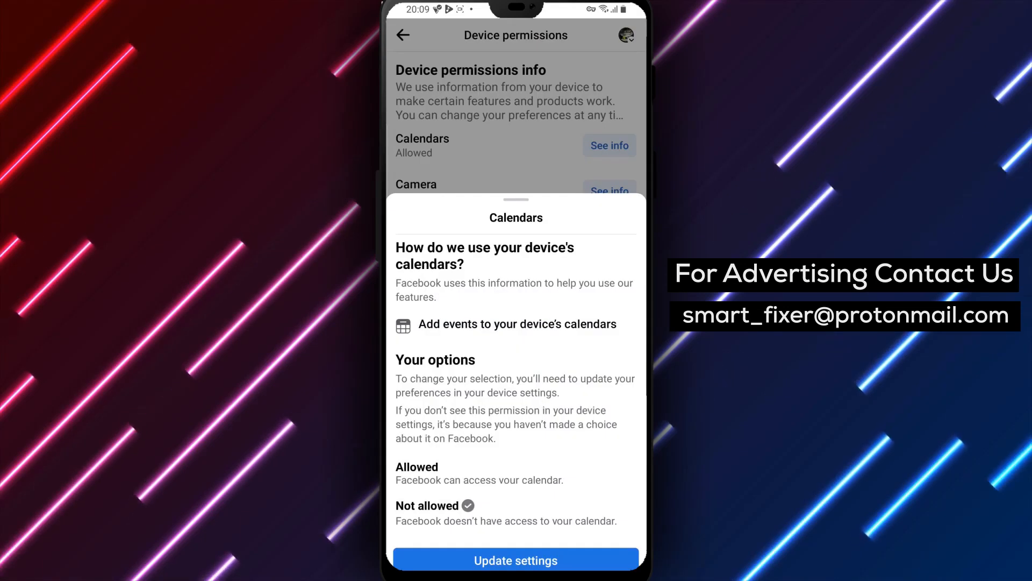